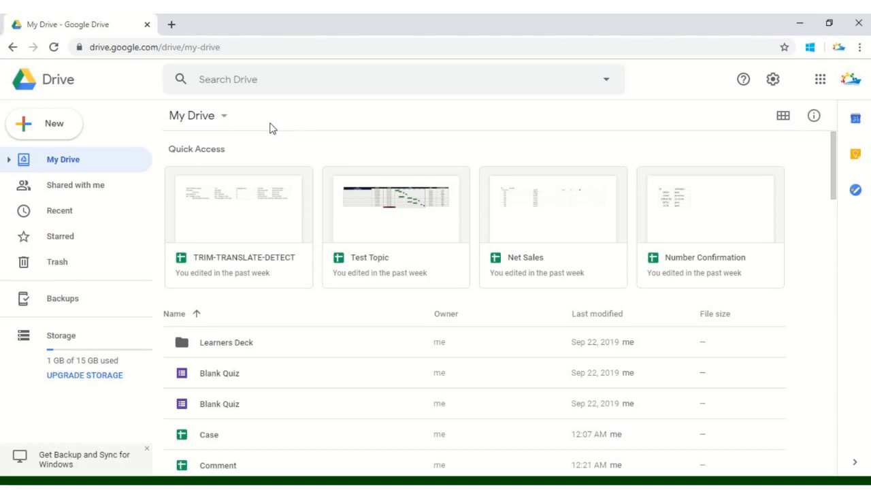
mouse_move(285, 137)
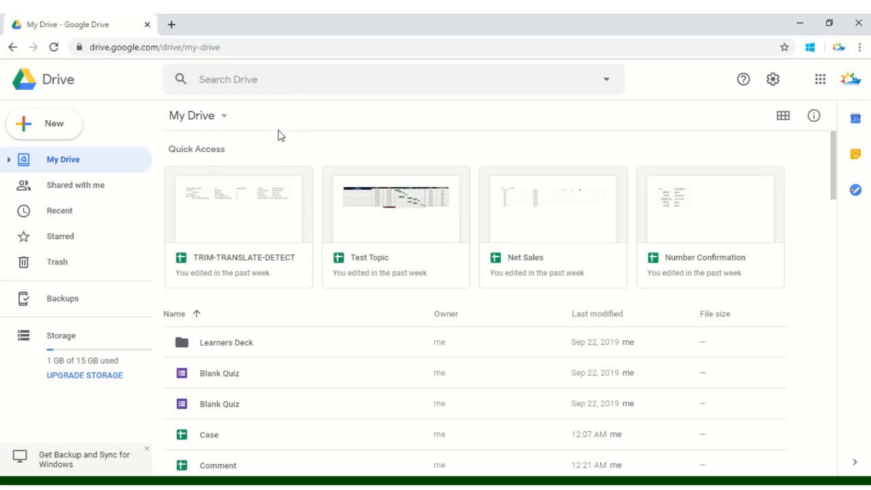
mouse_move(53, 124)
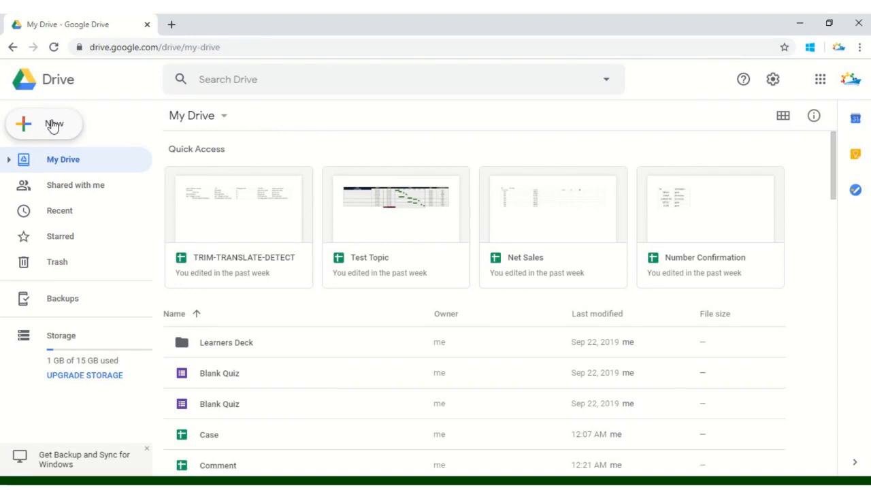
mouse_move(87, 136)
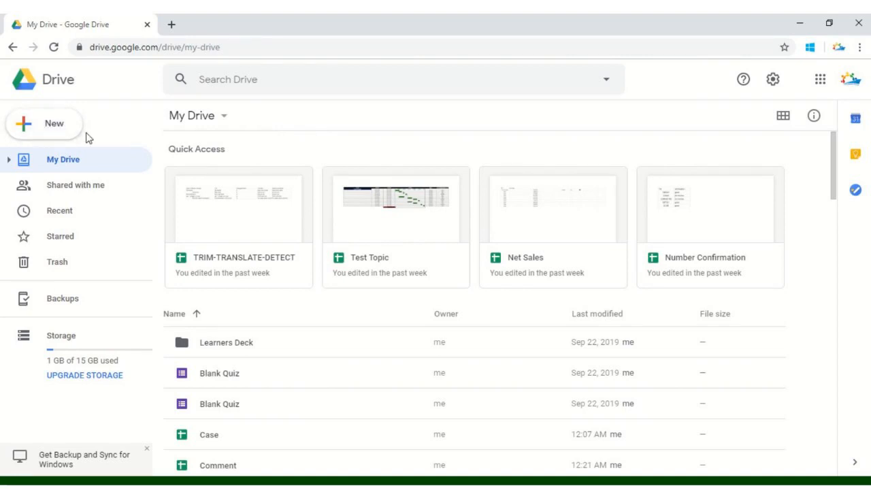
Create a blank Google Sheets spreadsheet from the Drive New menu
click(44, 123)
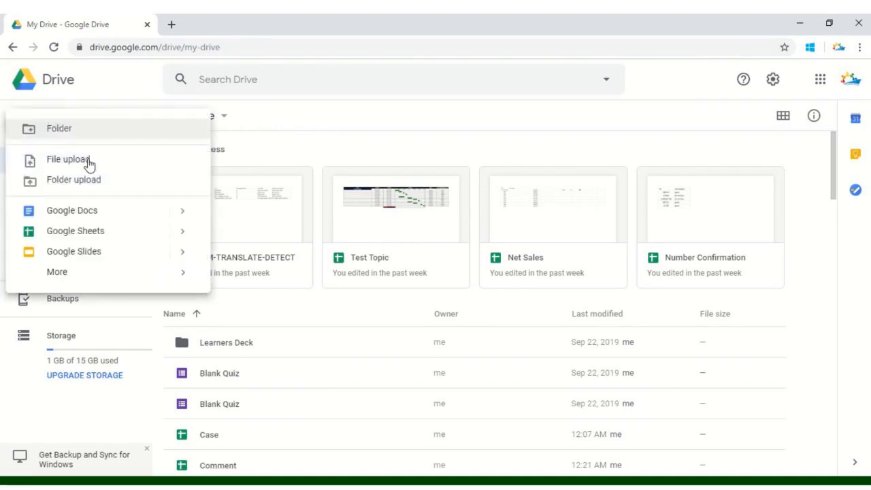
mouse_move(75, 231)
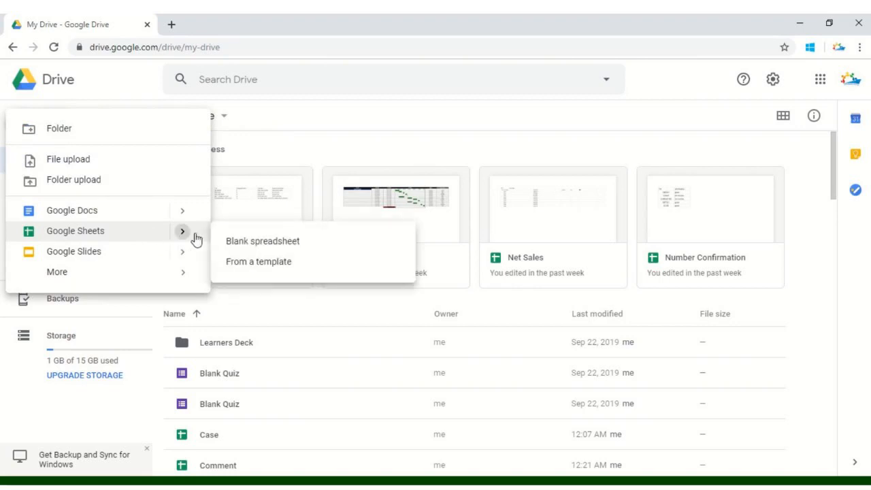
click(262, 241)
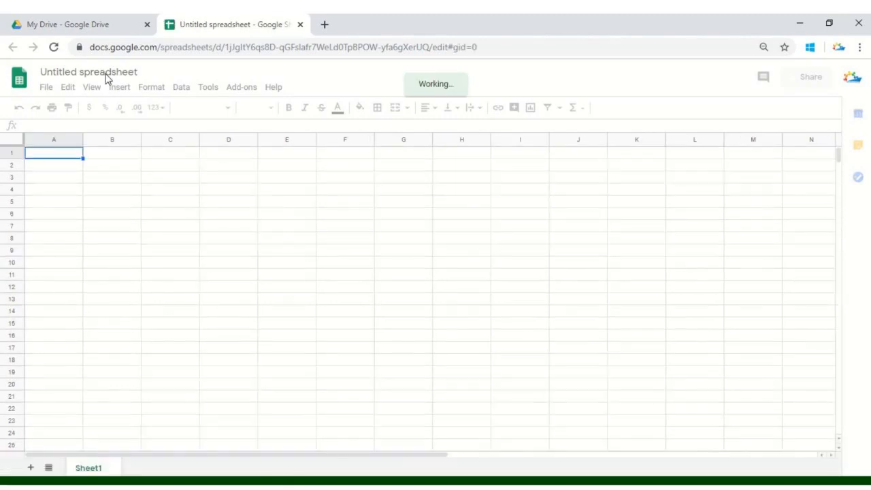
Rename 'Untitled spreadsheet' to 'Comment'
click(88, 71)
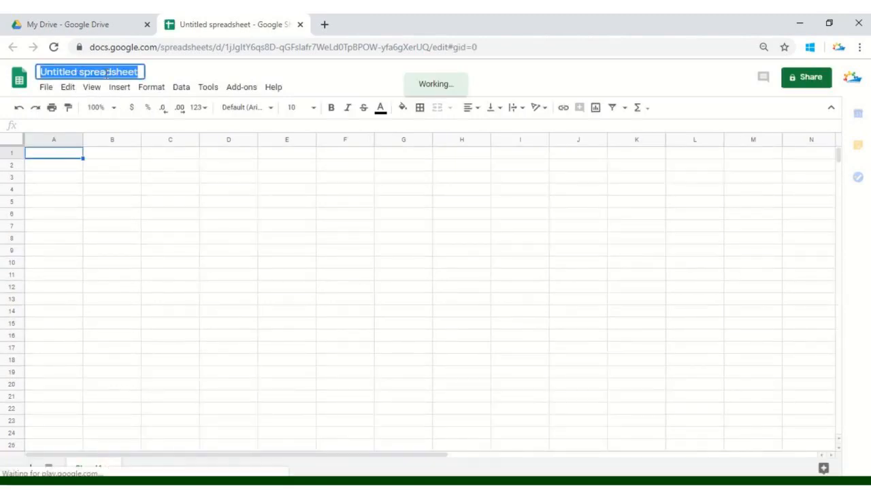
text(Comment)
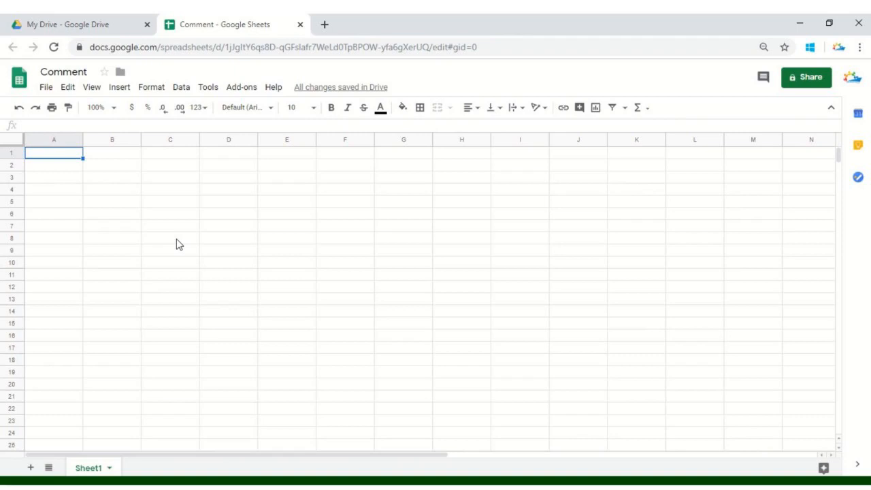
click(54, 177)
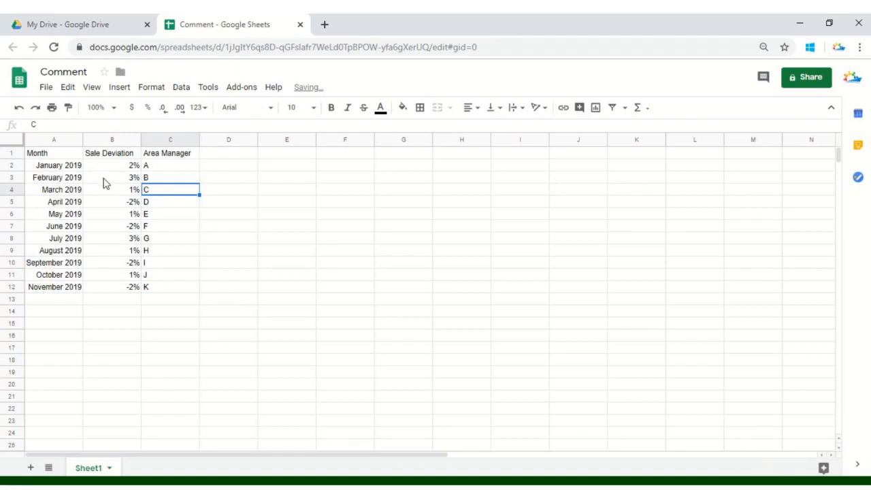
click(58, 165)
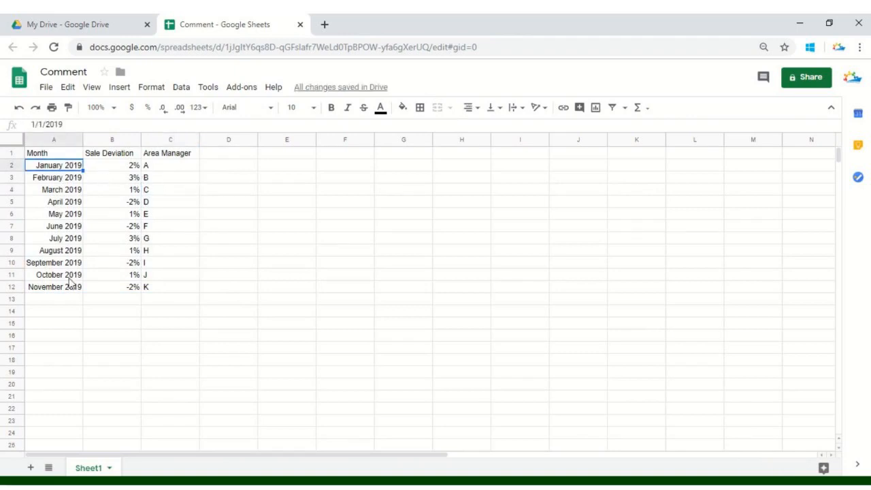
mouse_move(157, 178)
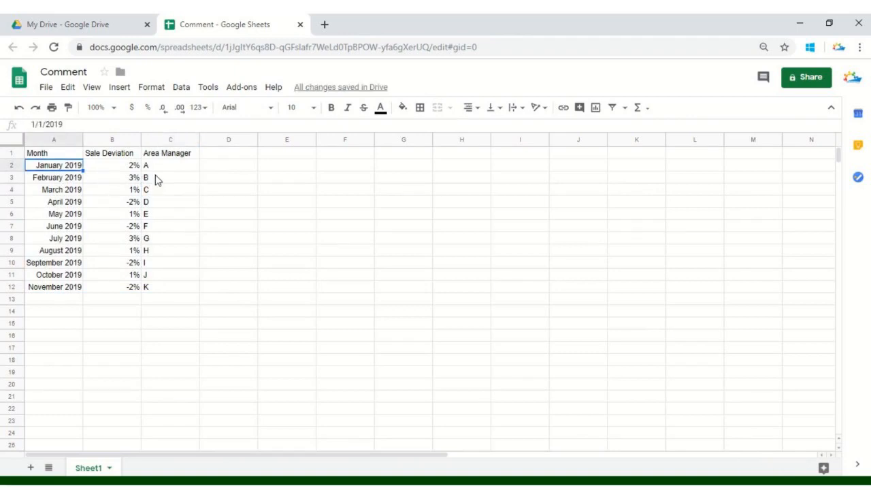
mouse_move(132, 251)
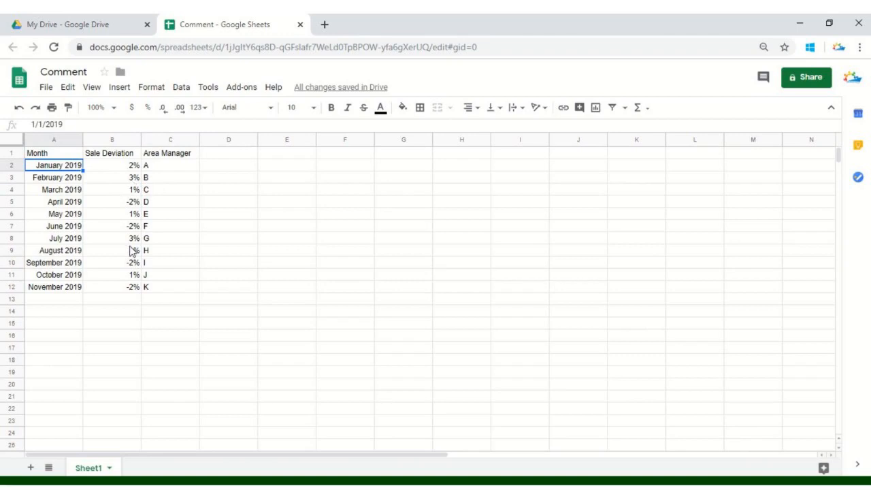
mouse_move(121, 176)
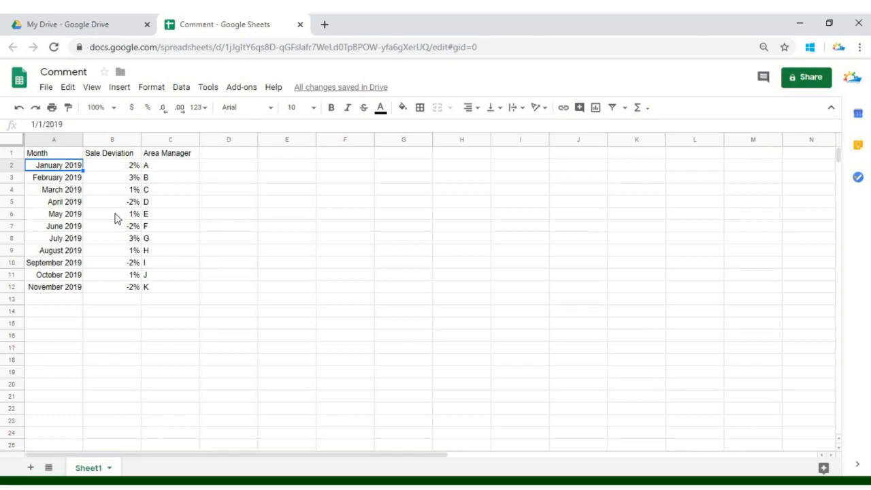
mouse_move(98, 214)
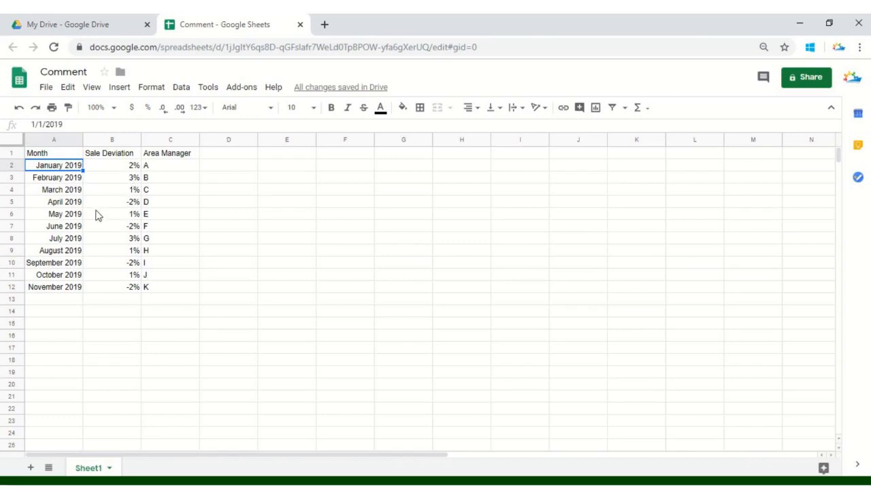
mouse_move(190, 169)
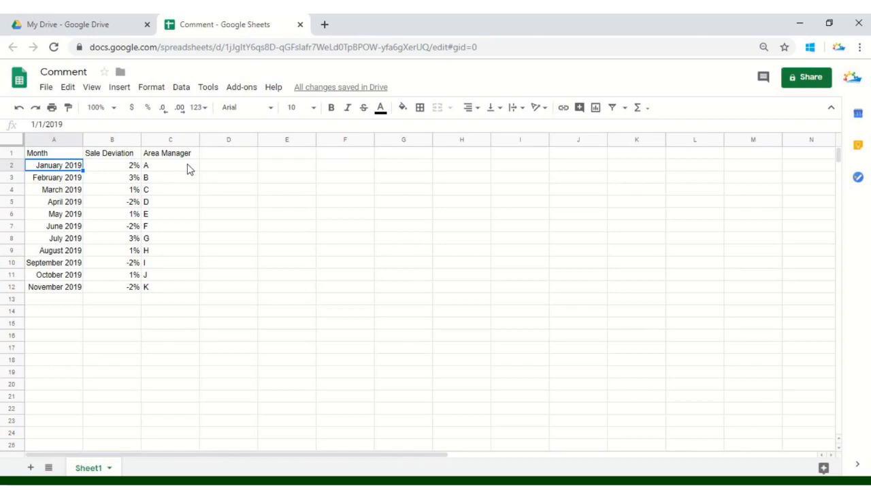
mouse_move(178, 195)
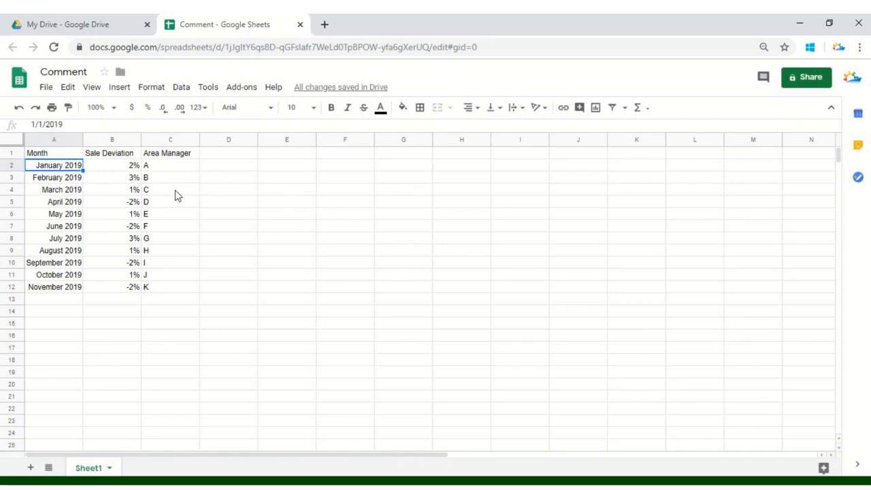
mouse_move(175, 169)
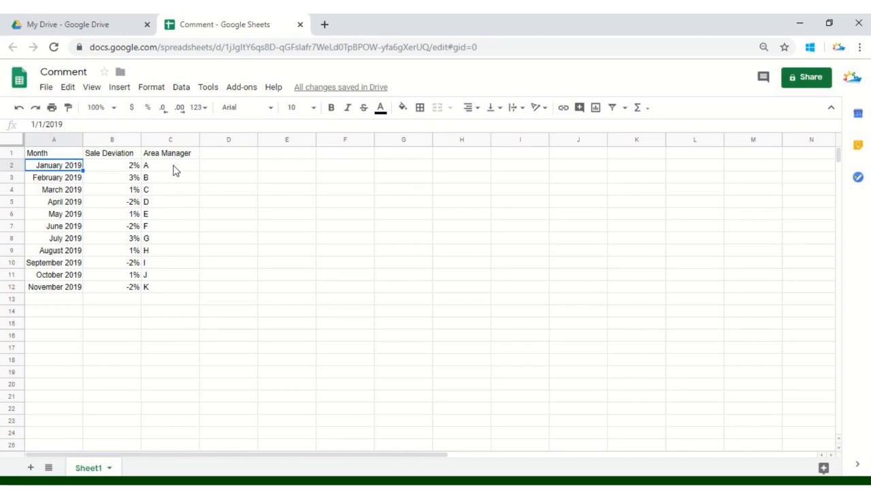
mouse_move(173, 211)
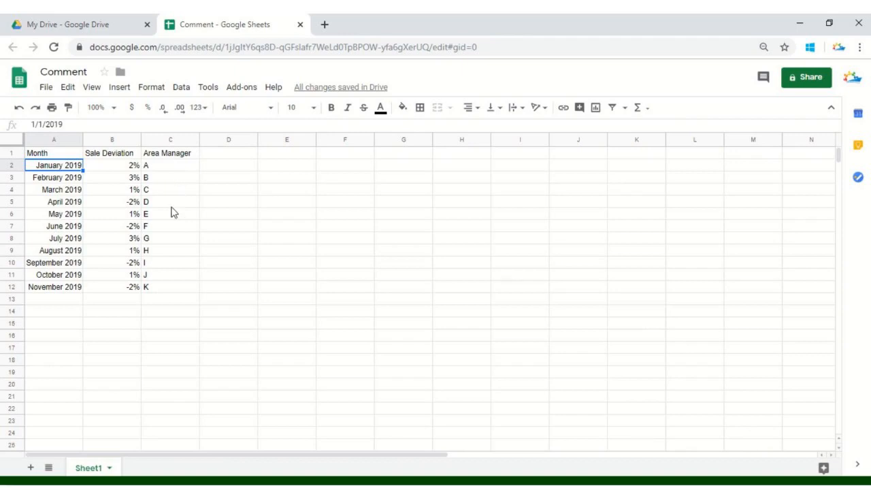
mouse_move(165, 161)
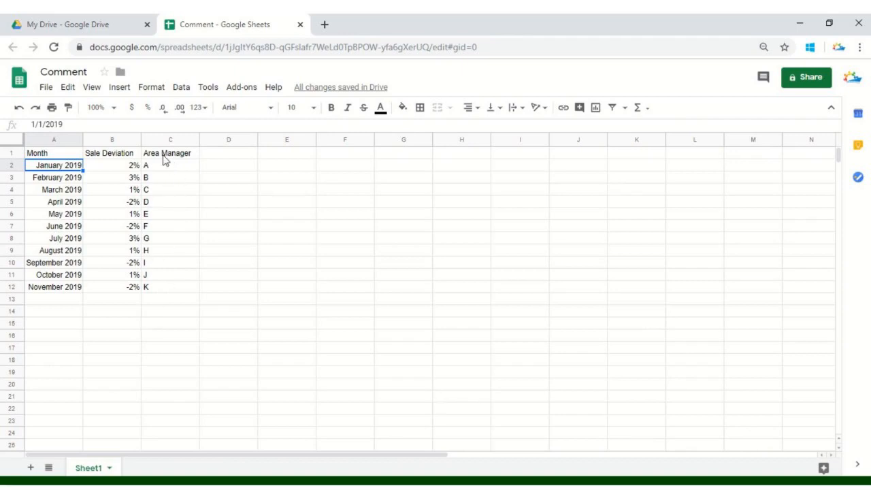
mouse_move(610, 215)
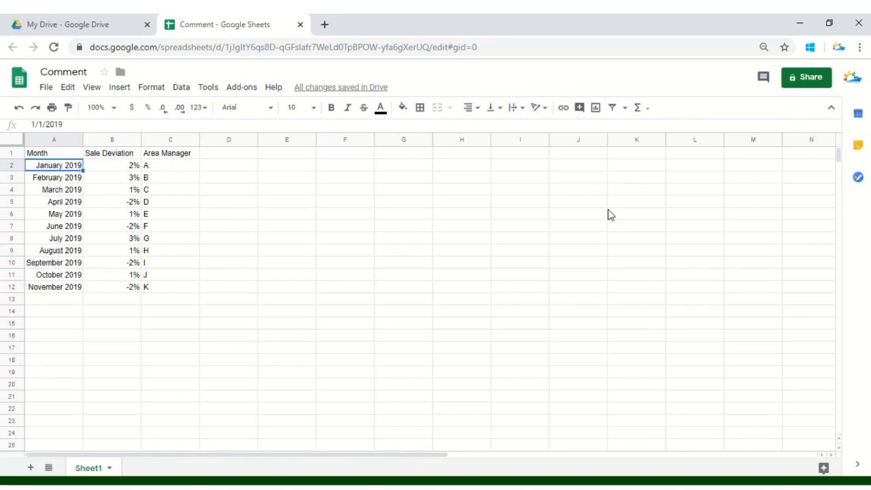
mouse_move(171, 359)
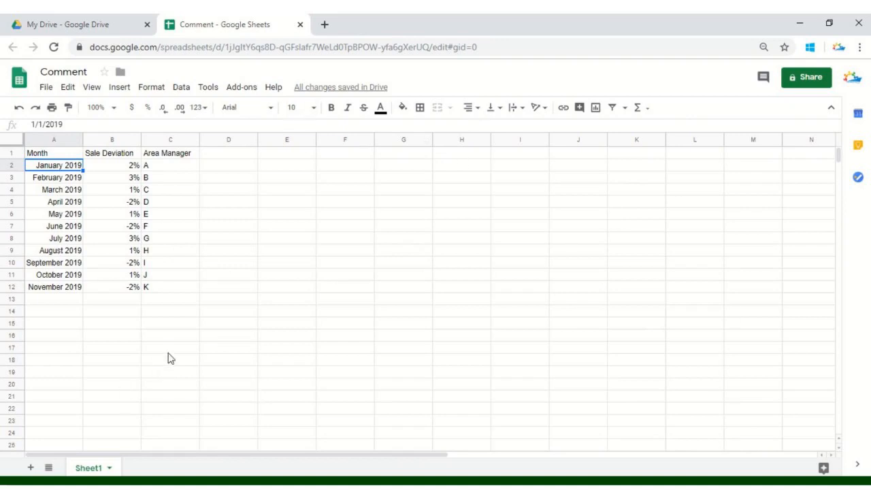
mouse_move(179, 310)
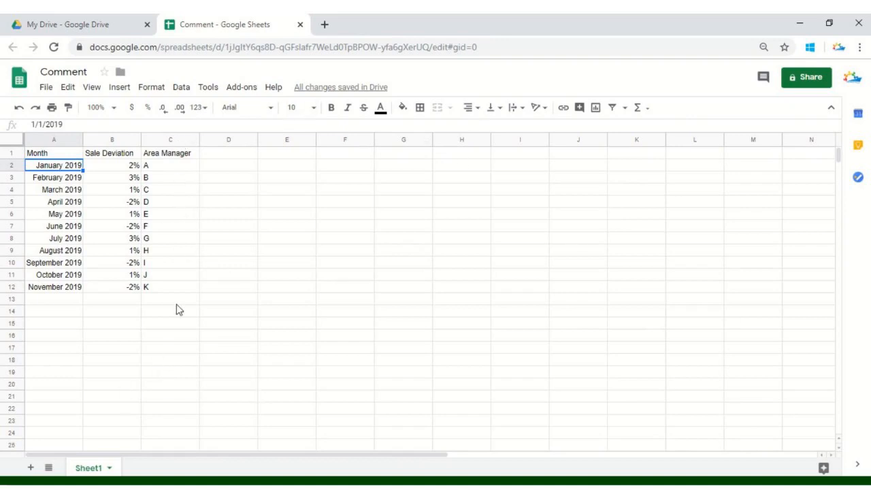
mouse_move(190, 282)
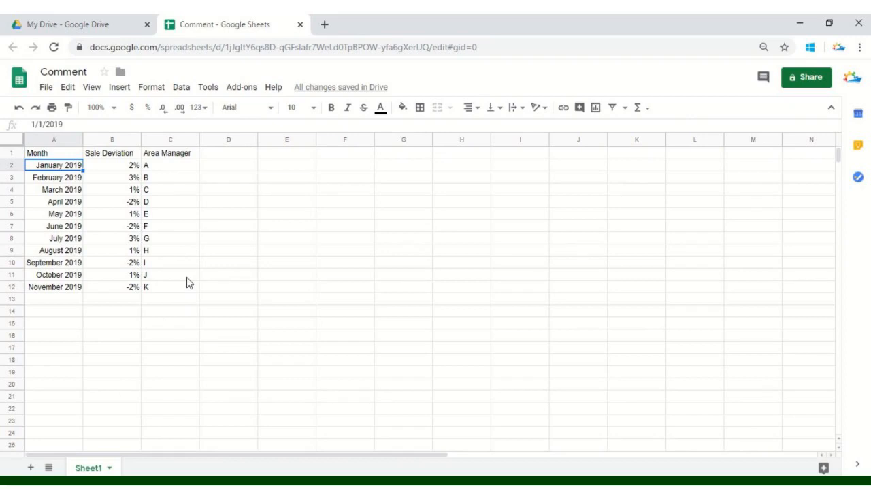
mouse_move(159, 194)
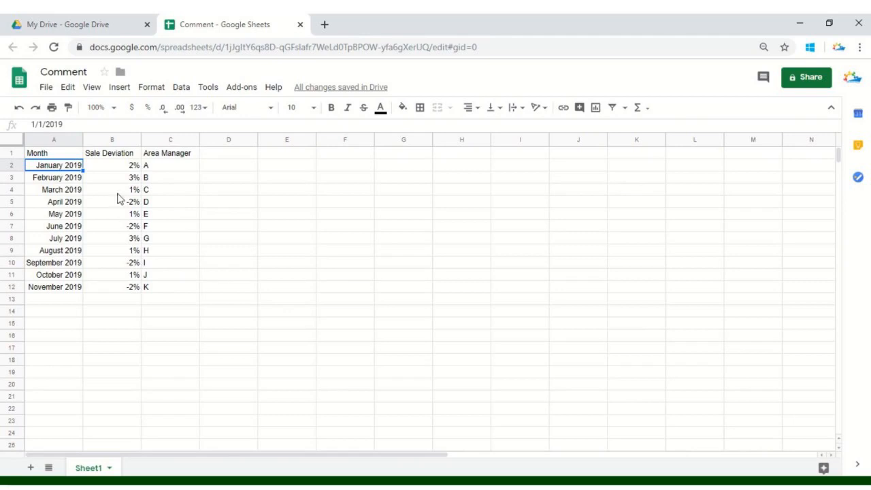
mouse_move(108, 319)
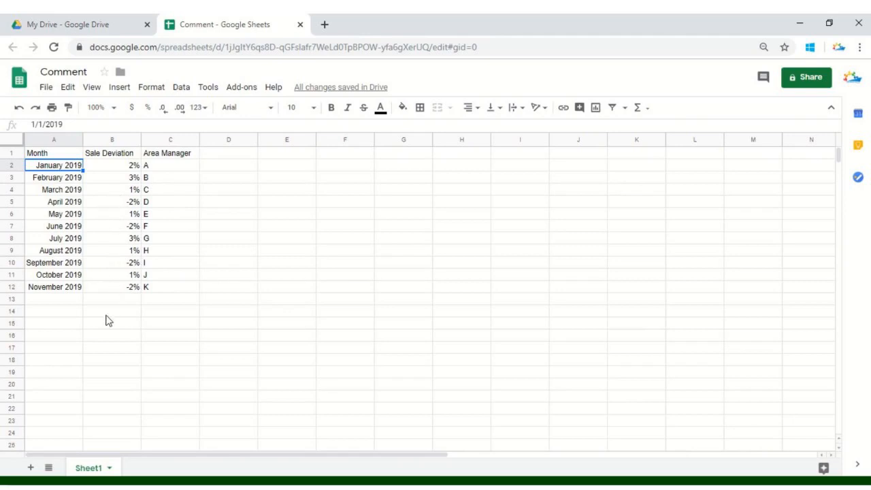
mouse_move(112, 225)
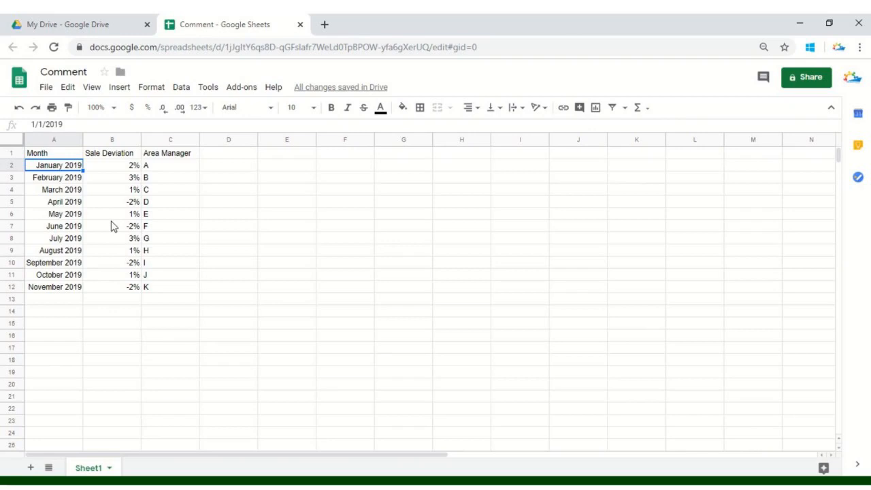
mouse_move(68, 214)
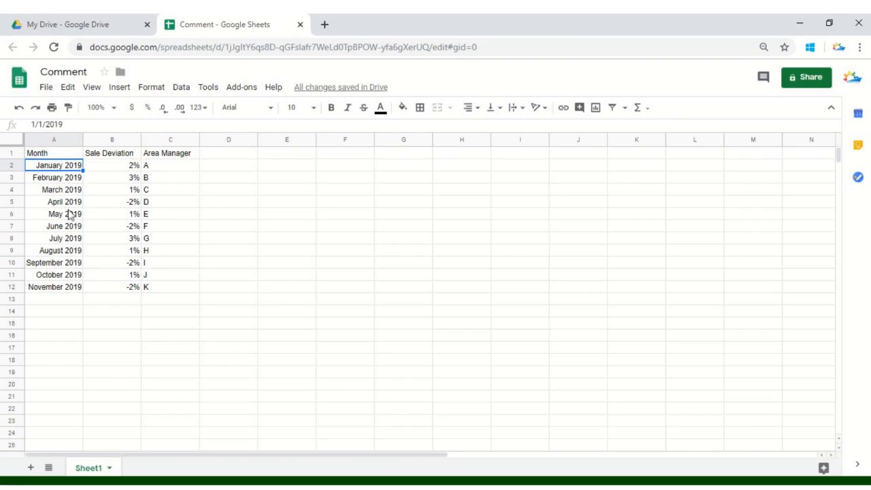
mouse_move(123, 215)
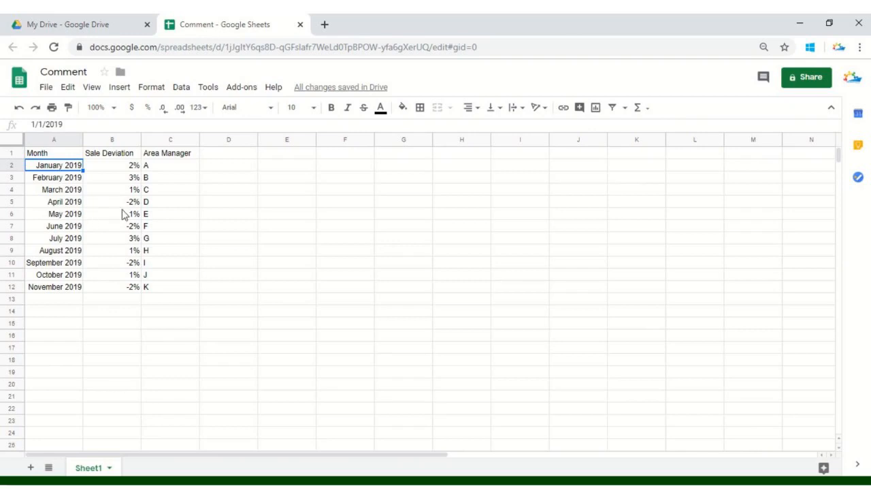
mouse_move(78, 239)
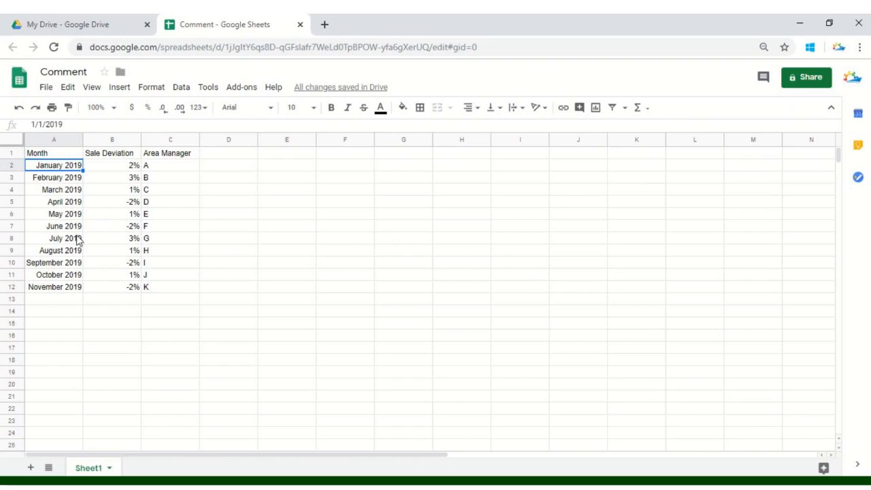
mouse_move(137, 345)
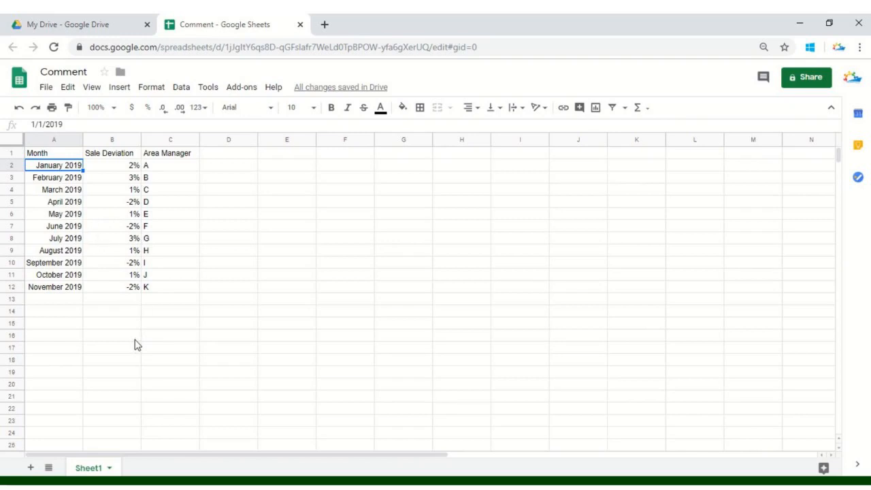
mouse_move(170, 246)
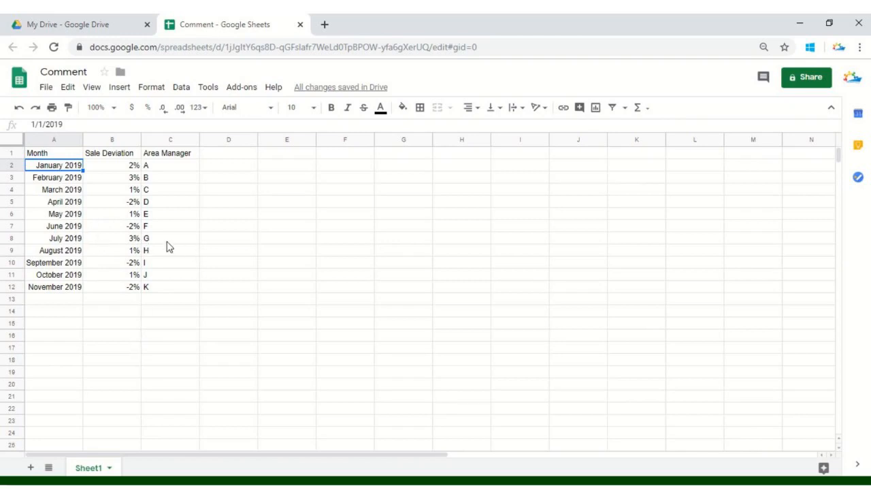
Look over April 2019's row and settle on the -2% deviation cell
click(170, 214)
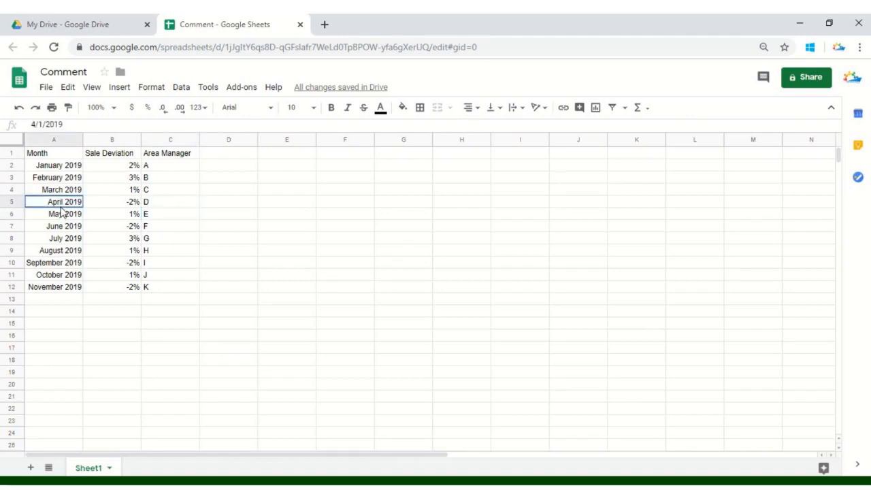
click(112, 201)
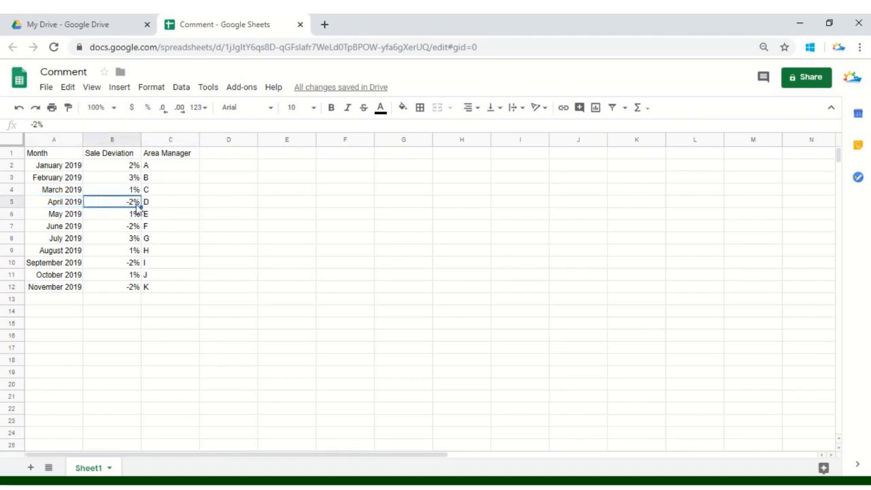
click(170, 201)
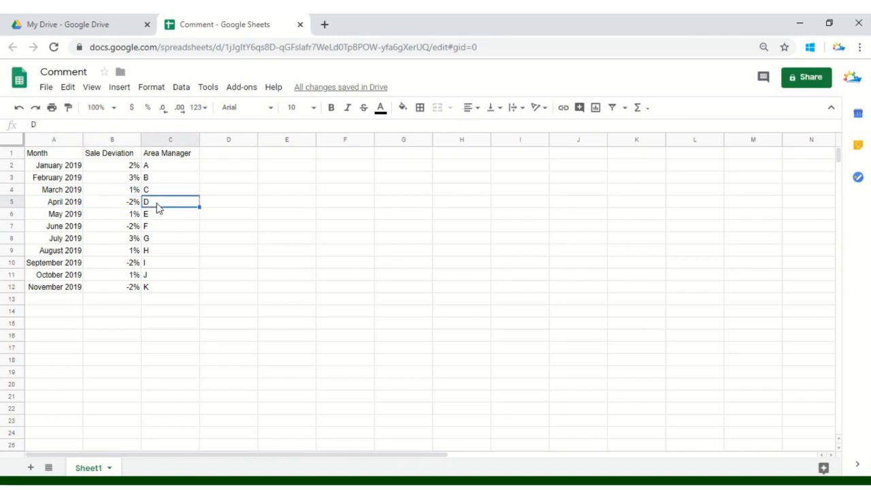
mouse_move(165, 235)
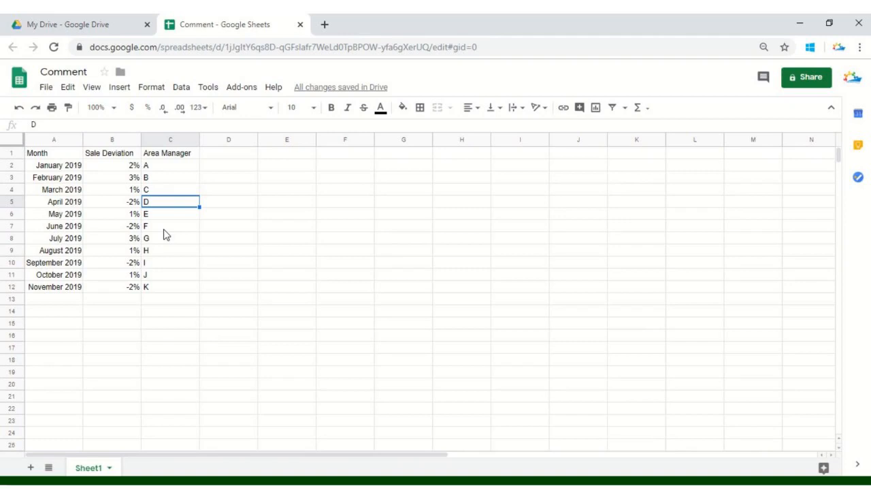
click(112, 202)
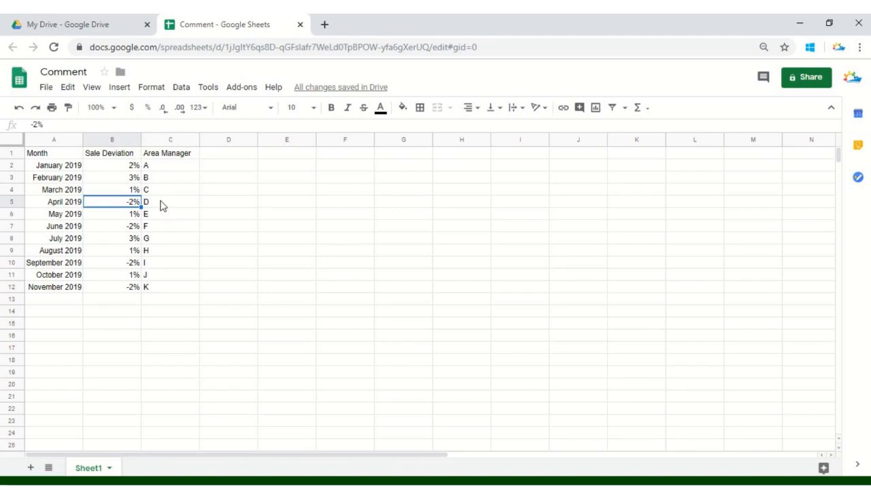
mouse_move(154, 207)
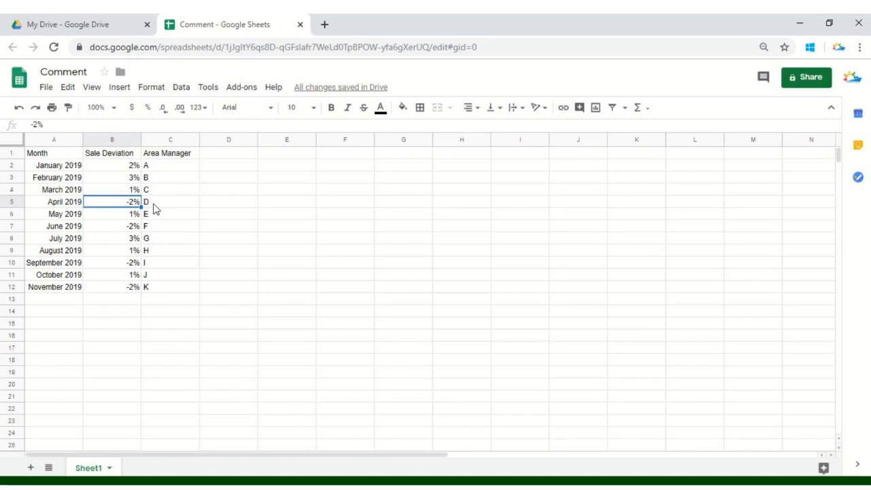
mouse_move(172, 213)
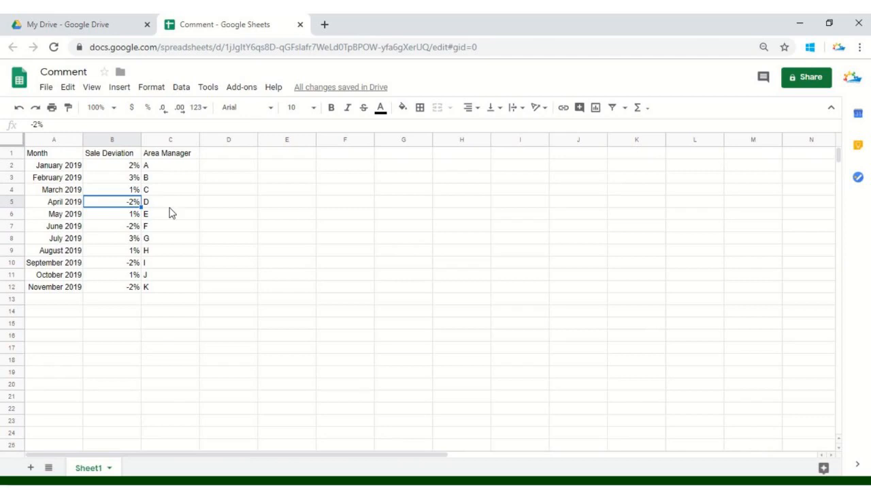
mouse_move(156, 214)
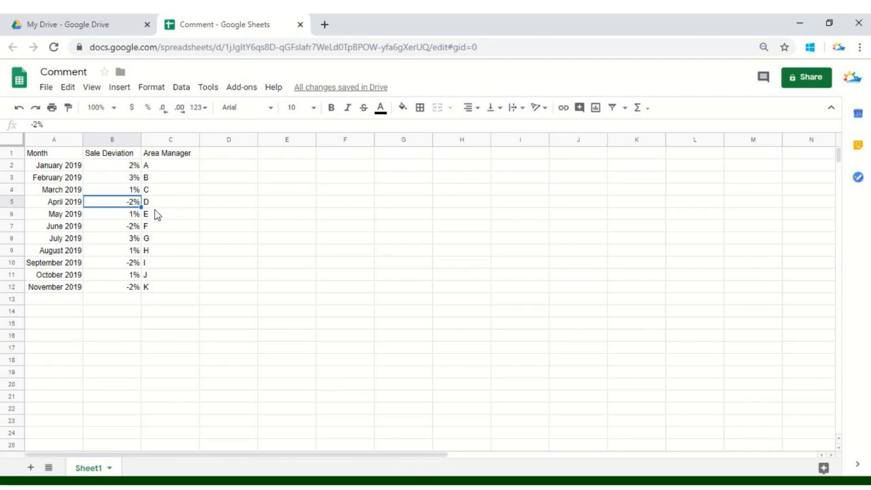
mouse_move(763, 77)
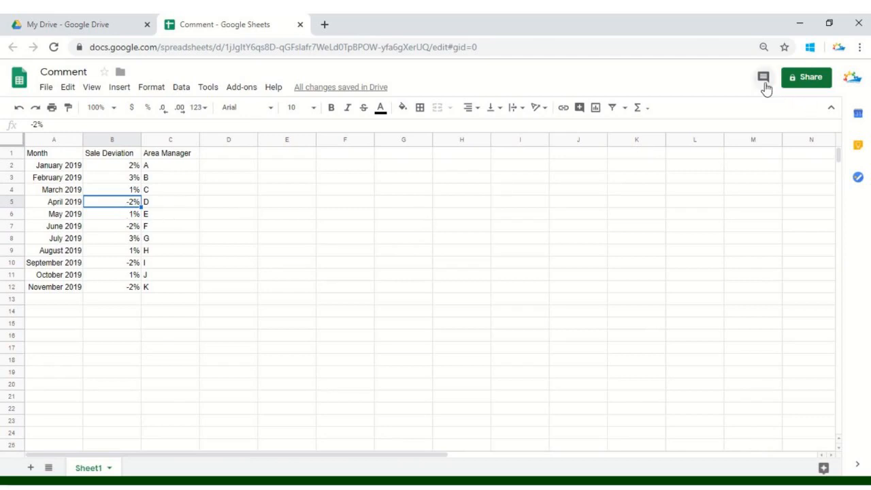
mouse_move(763, 77)
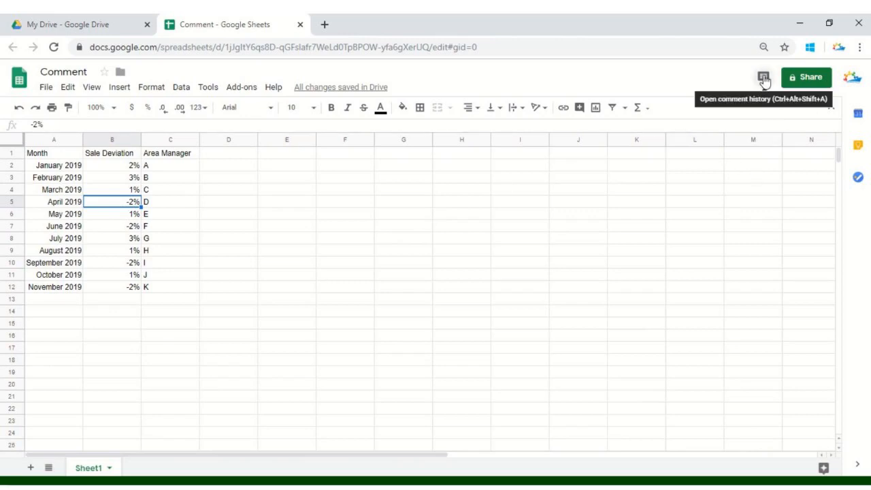
Review comment history notification settings, then start a new comment on the -2% cell
click(762, 77)
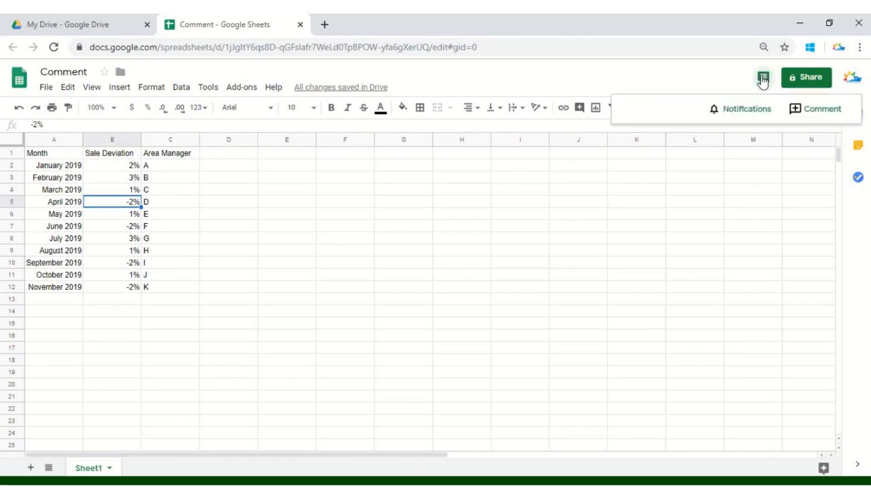
mouse_move(821, 109)
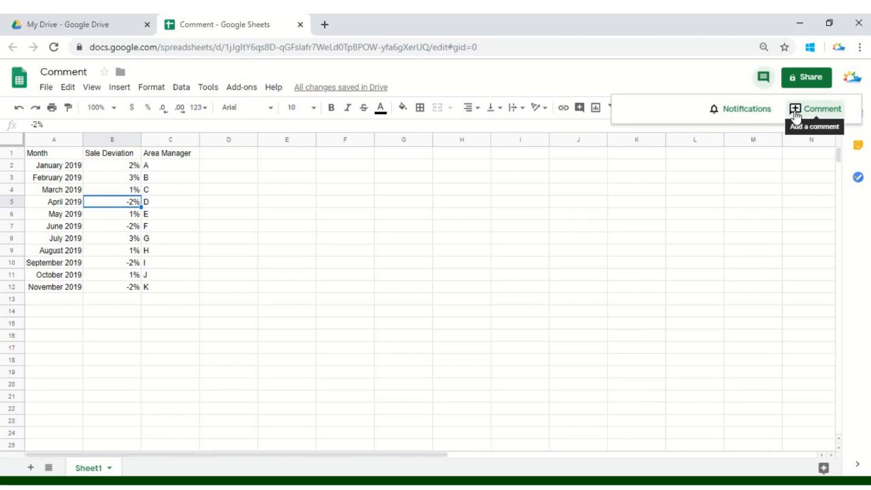
click(740, 109)
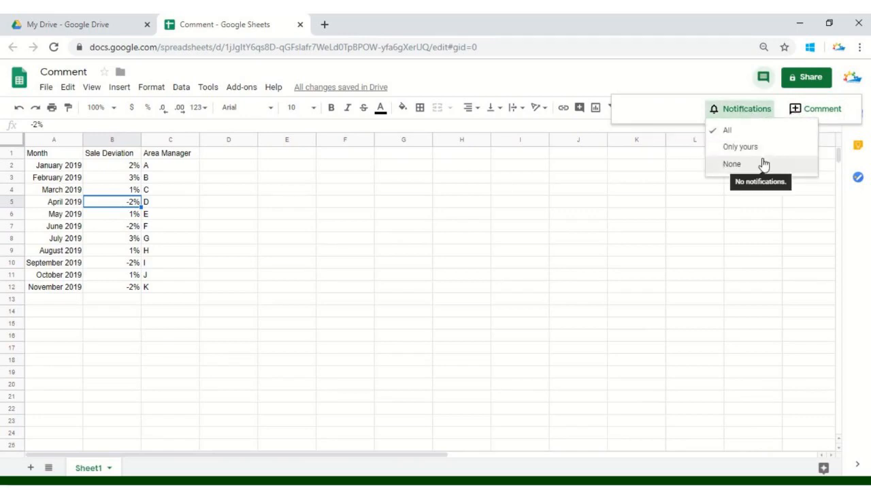
mouse_move(822, 108)
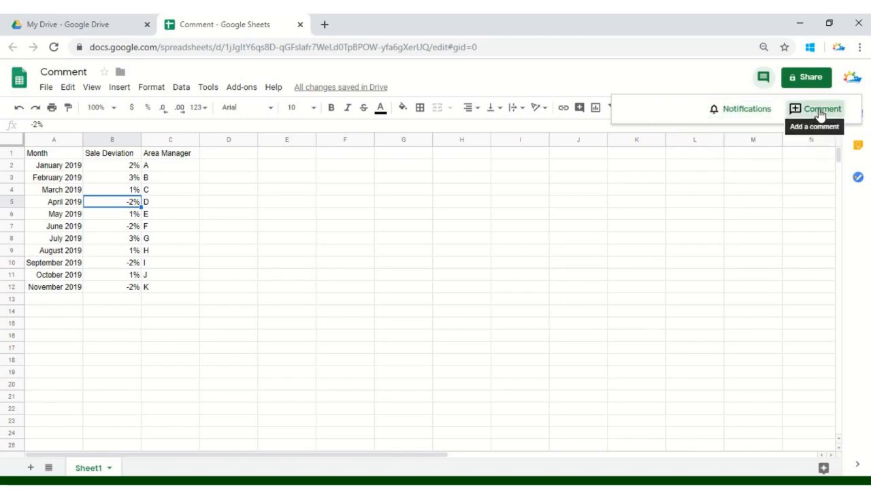
click(820, 109)
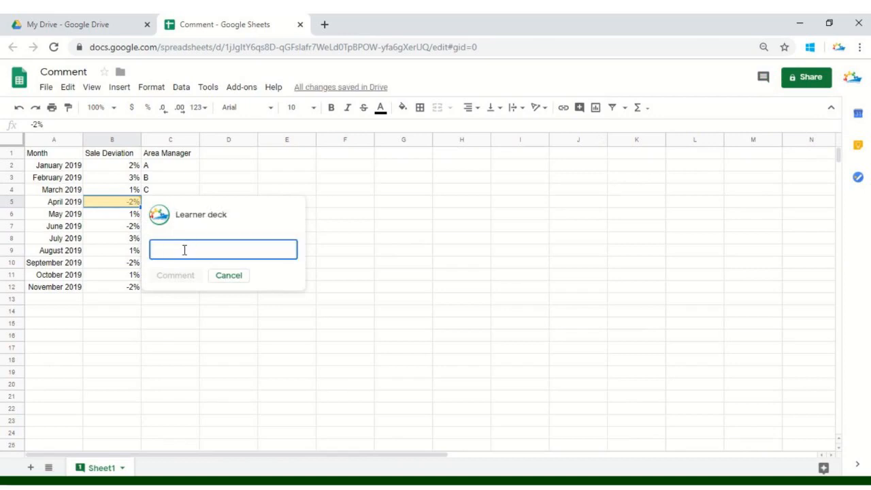
Post a comment tagging the suggested collaborator and asking 'what actually happened?'
text(@)
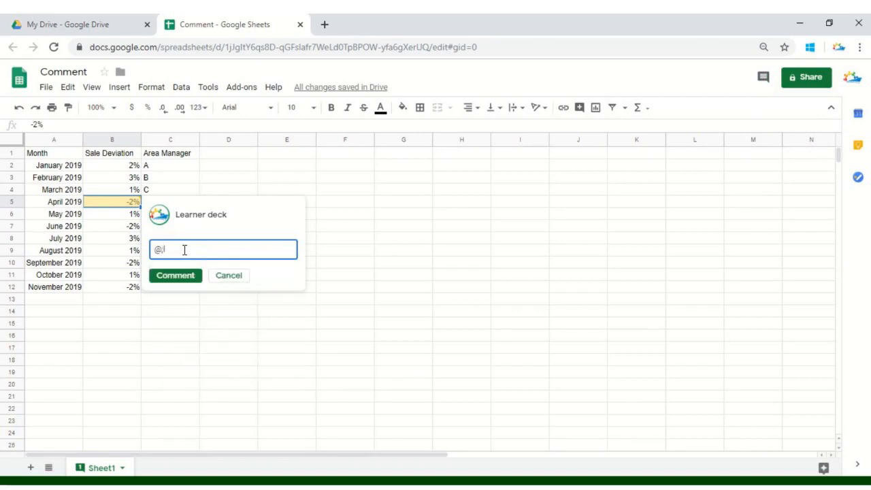
text(@l)
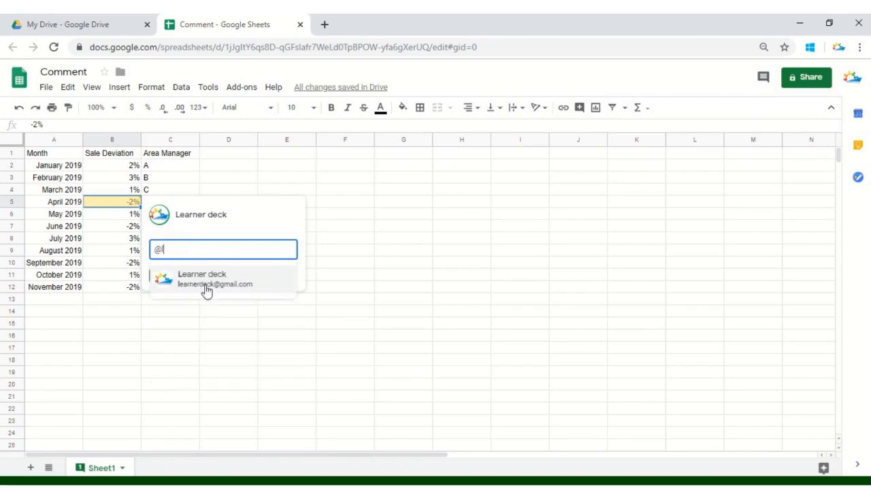
click(214, 278)
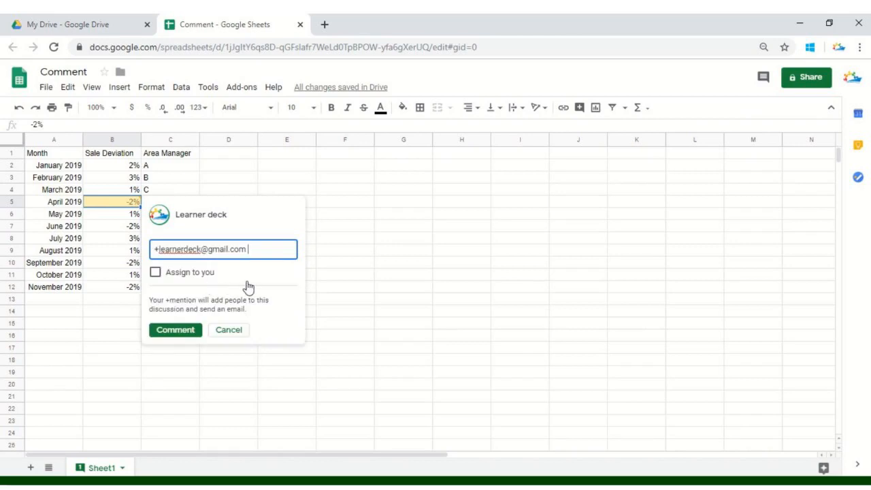
text(what actually happe)
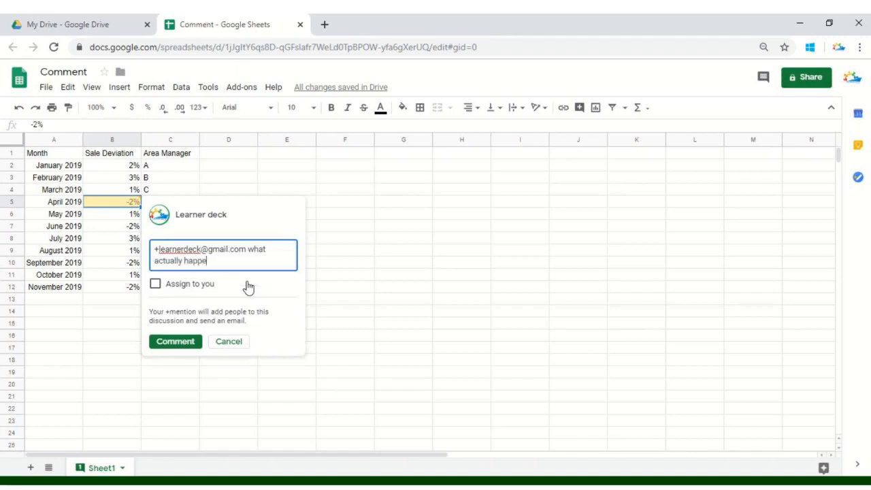
text(ned?)
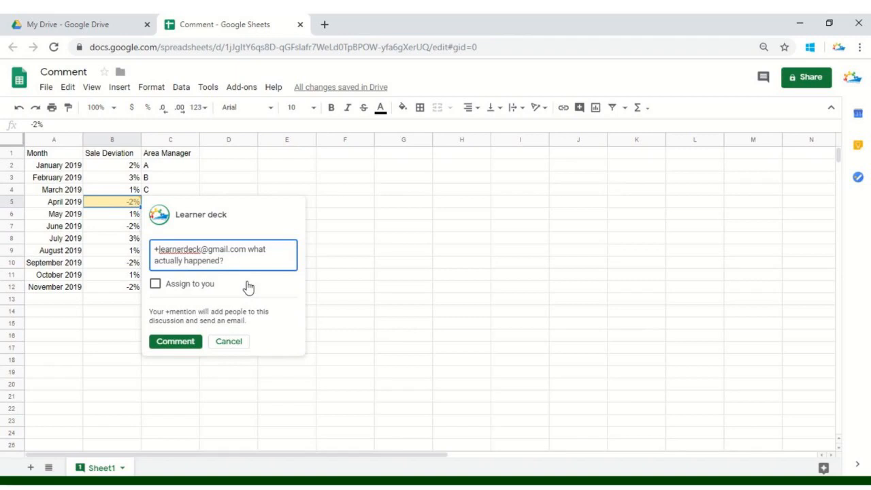
mouse_move(214, 261)
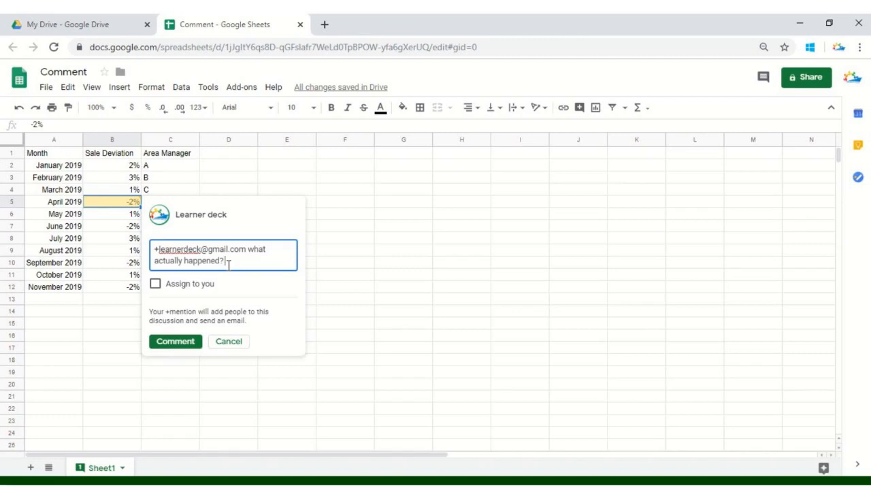
click(175, 341)
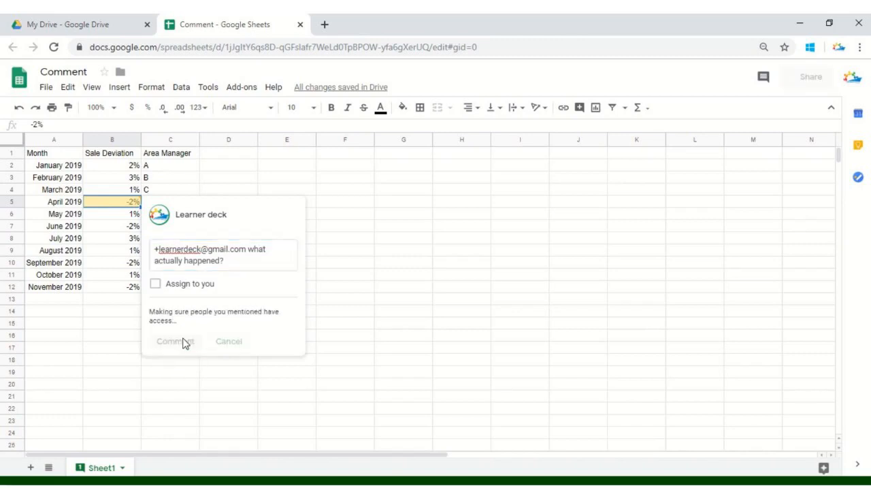
Close the comment box and reselect the -2% cell to show its comment card
click(175, 340)
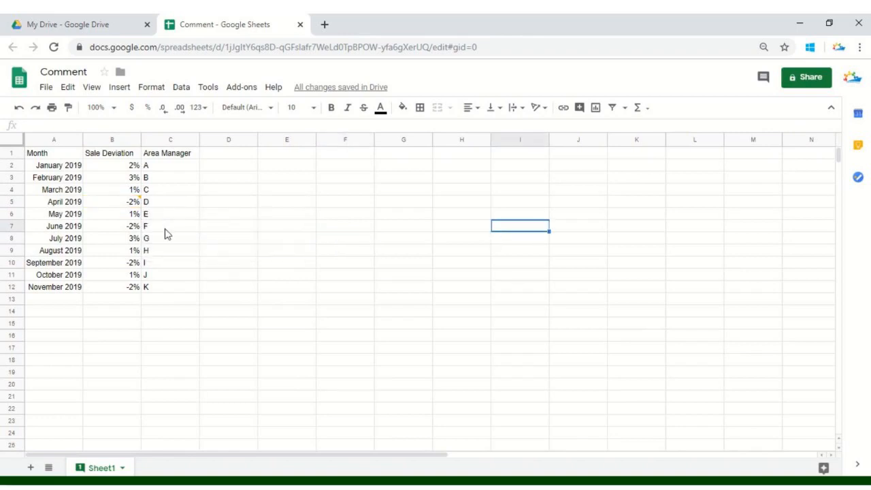
mouse_move(153, 223)
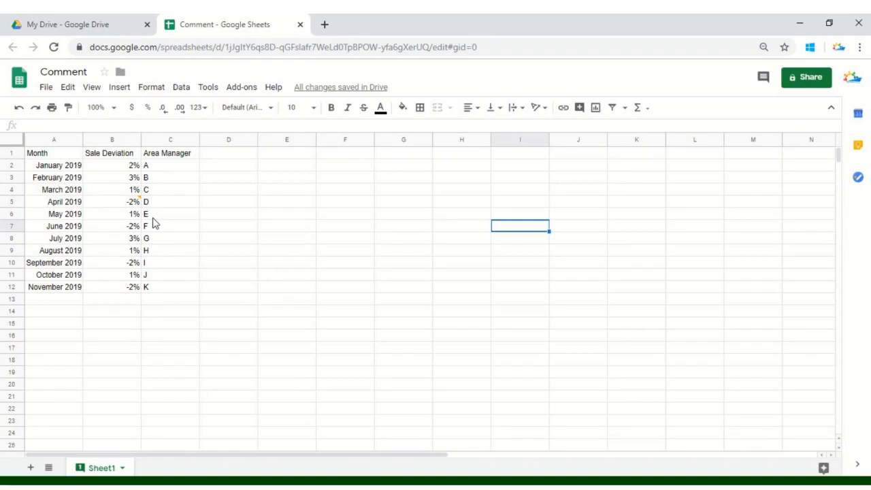
click(138, 198)
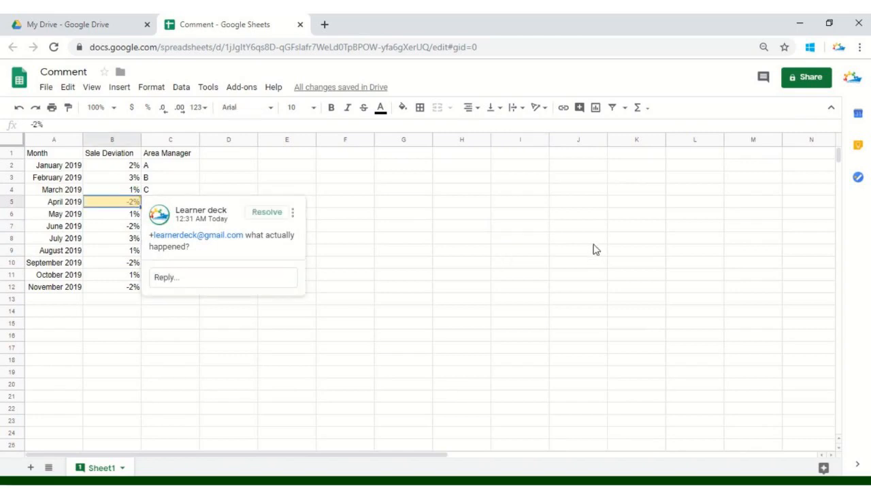
Open the comment history panel listing the -2% cell's comment
click(763, 77)
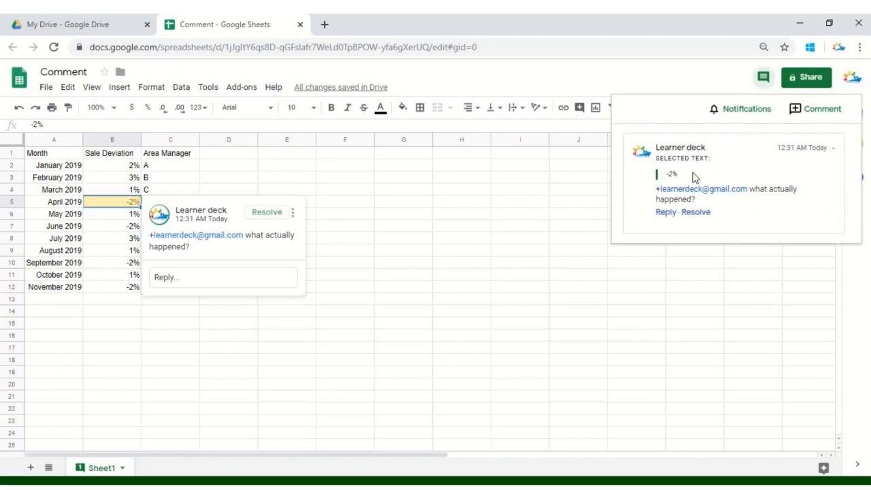
mouse_move(684, 184)
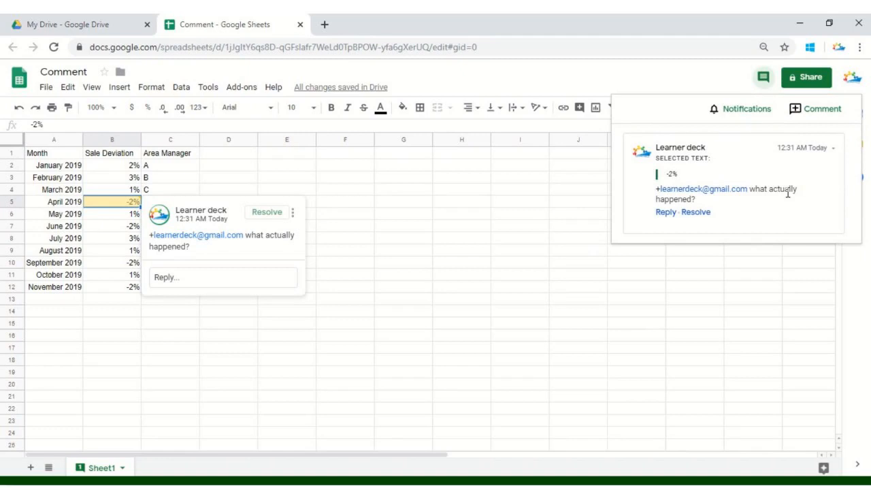
mouse_move(701, 209)
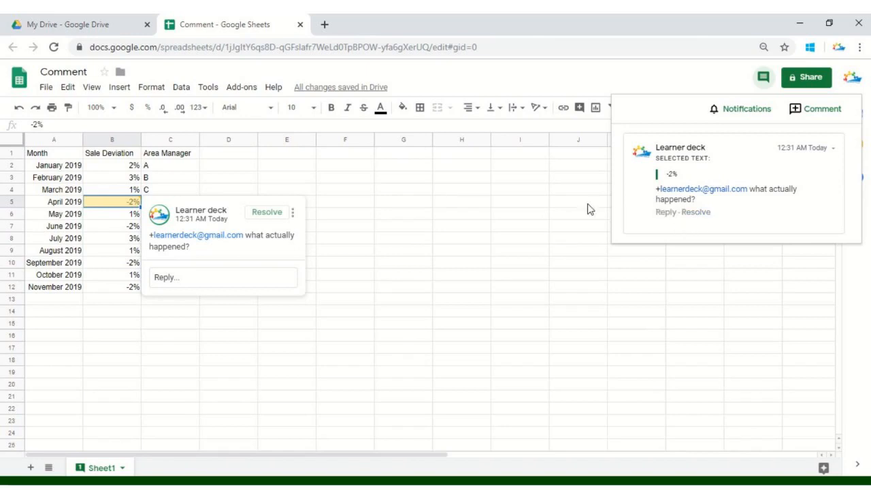
mouse_move(267, 211)
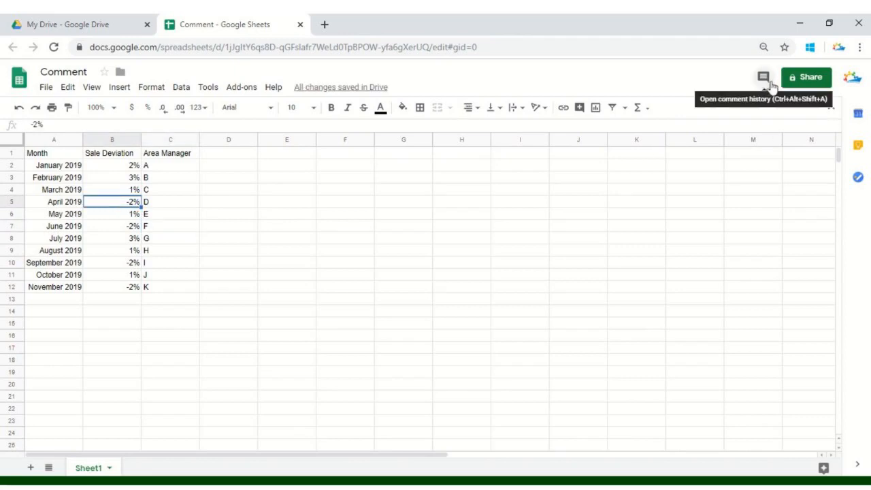
mouse_move(764, 77)
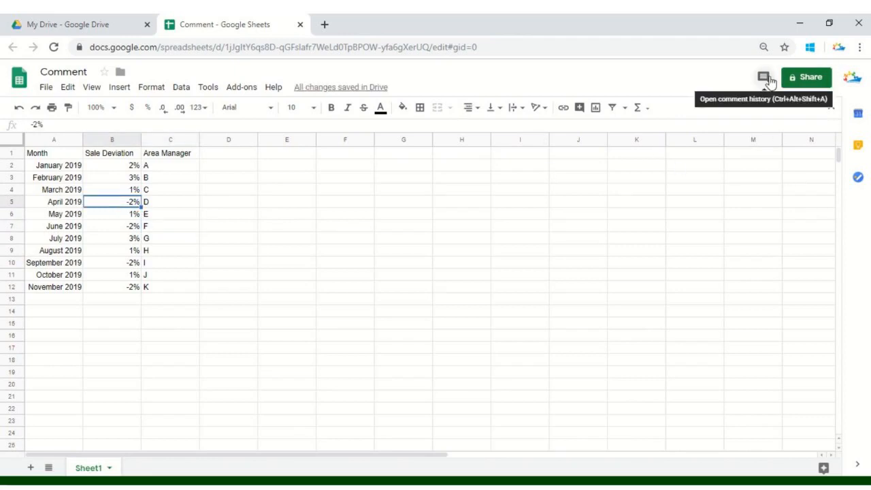
Open comment history to see the -2% thread marked resolved
click(762, 77)
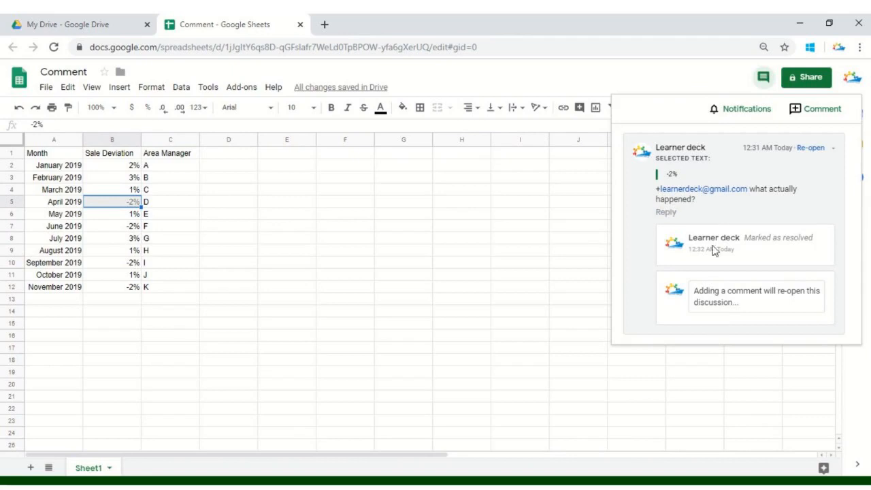
mouse_move(677, 330)
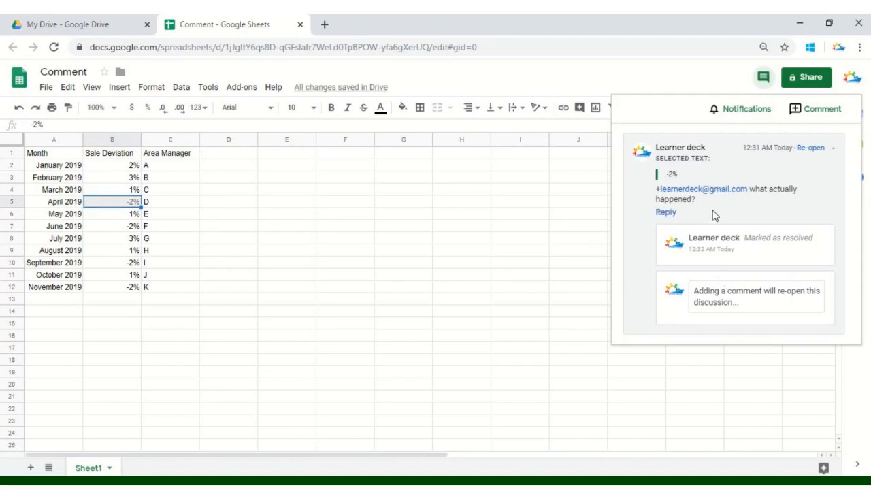
mouse_move(733, 261)
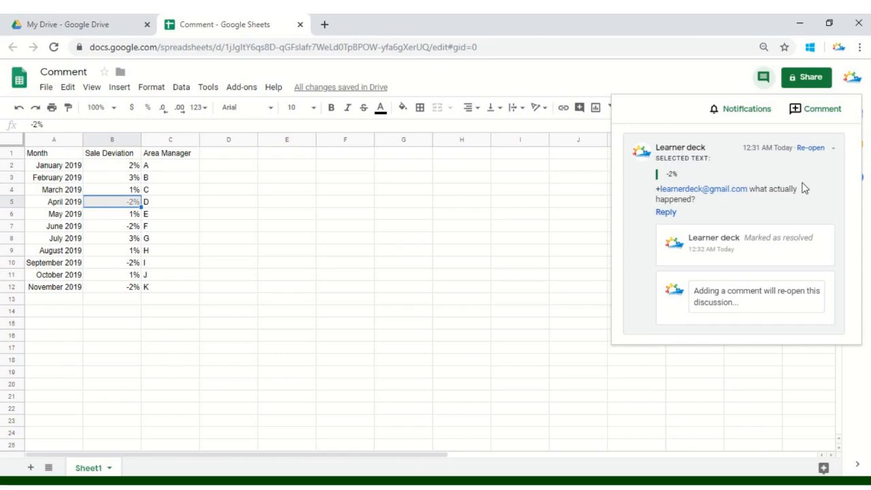
mouse_move(810, 148)
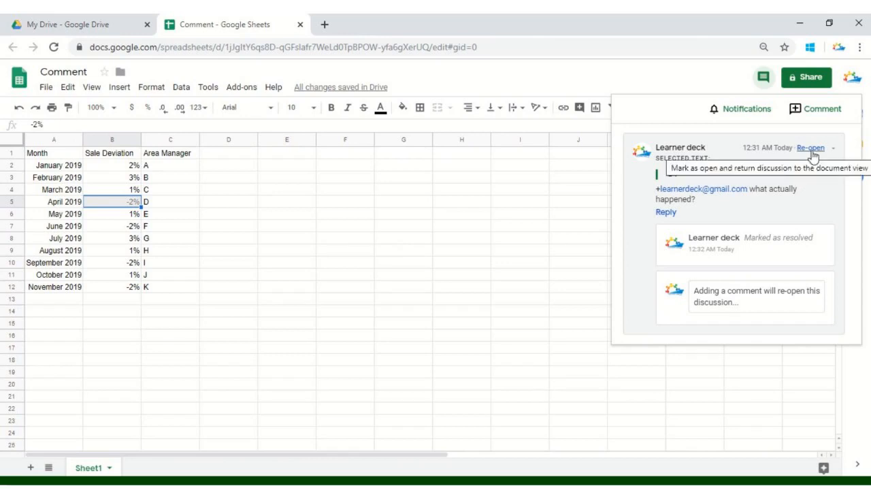
mouse_move(810, 148)
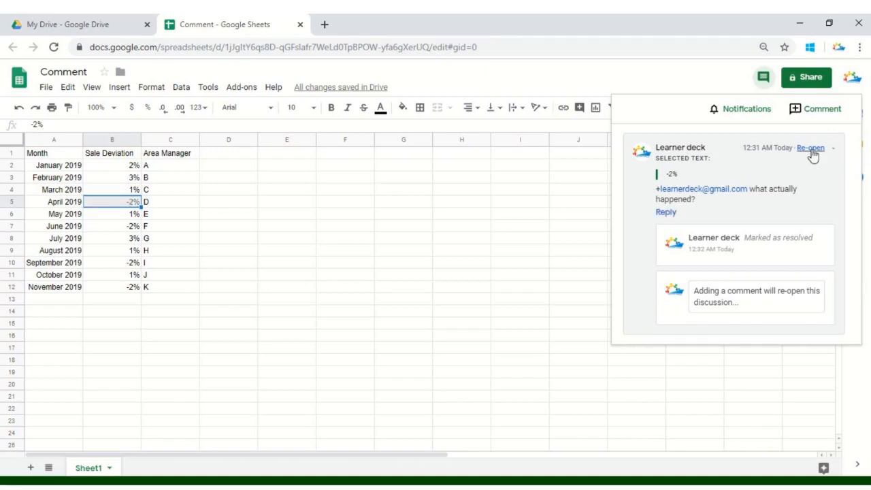
Re-open the resolved -2% comment thread and scroll to its marker on the sheet
click(810, 148)
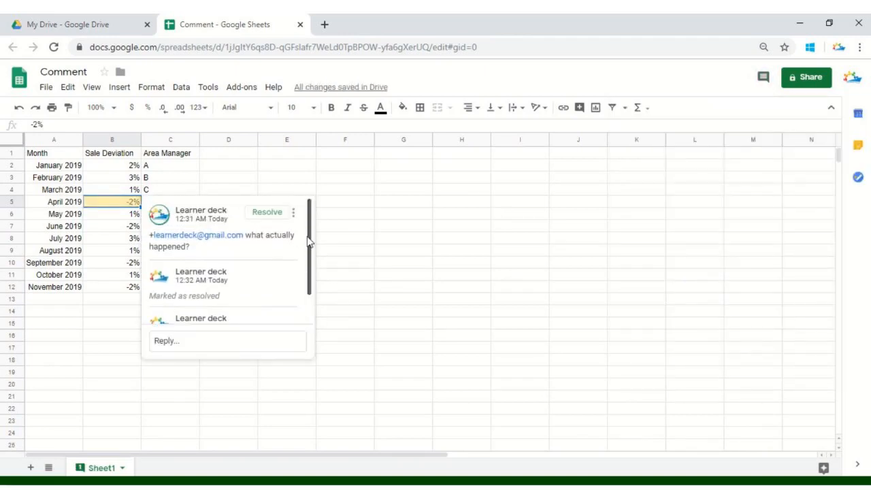
scroll(down, 3)
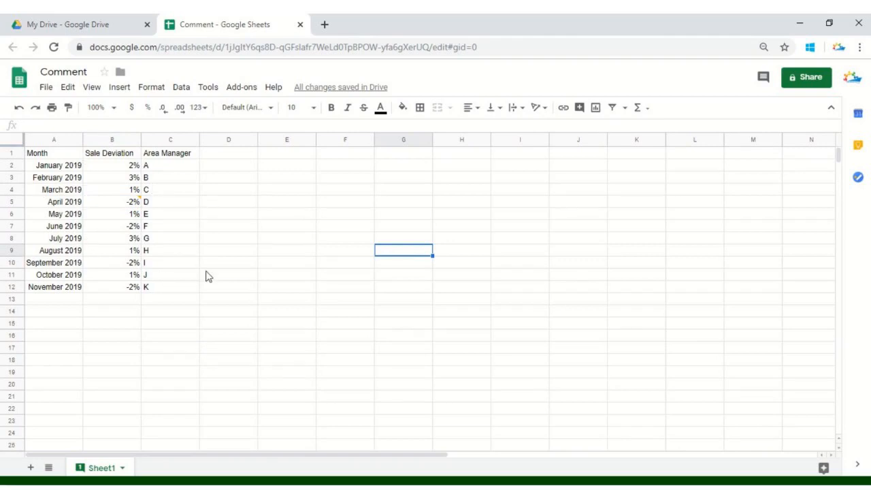
mouse_move(125, 192)
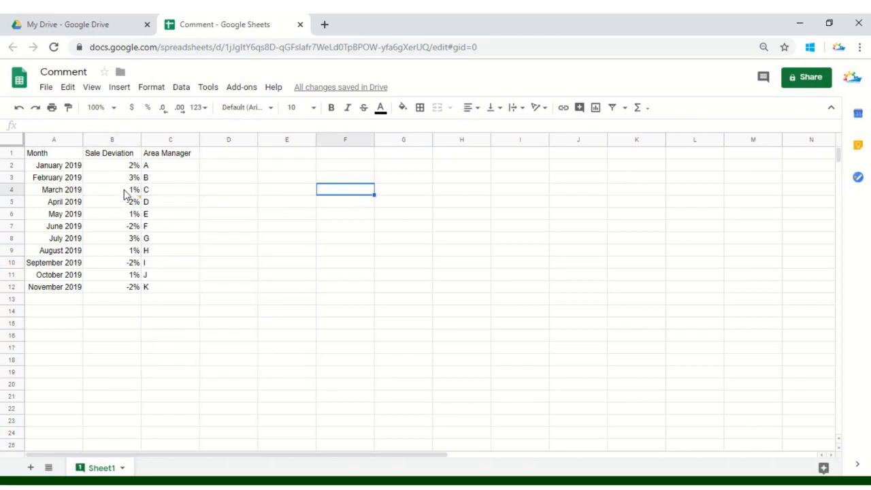
click(461, 214)
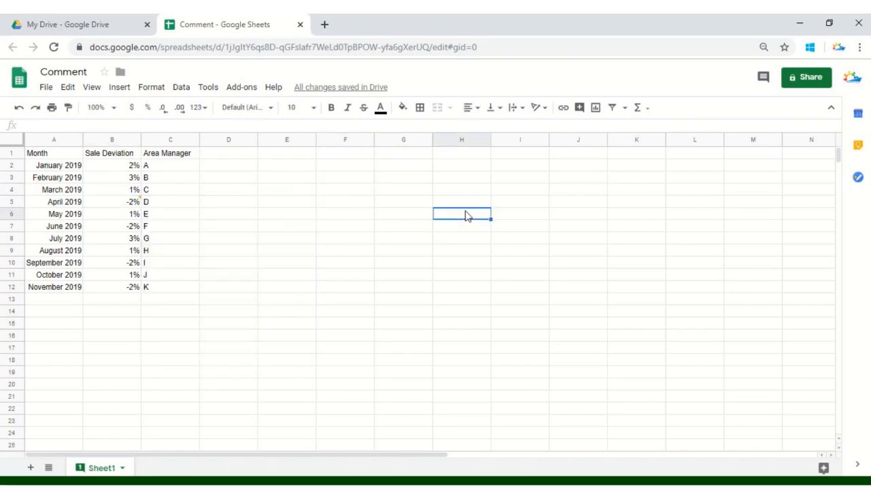